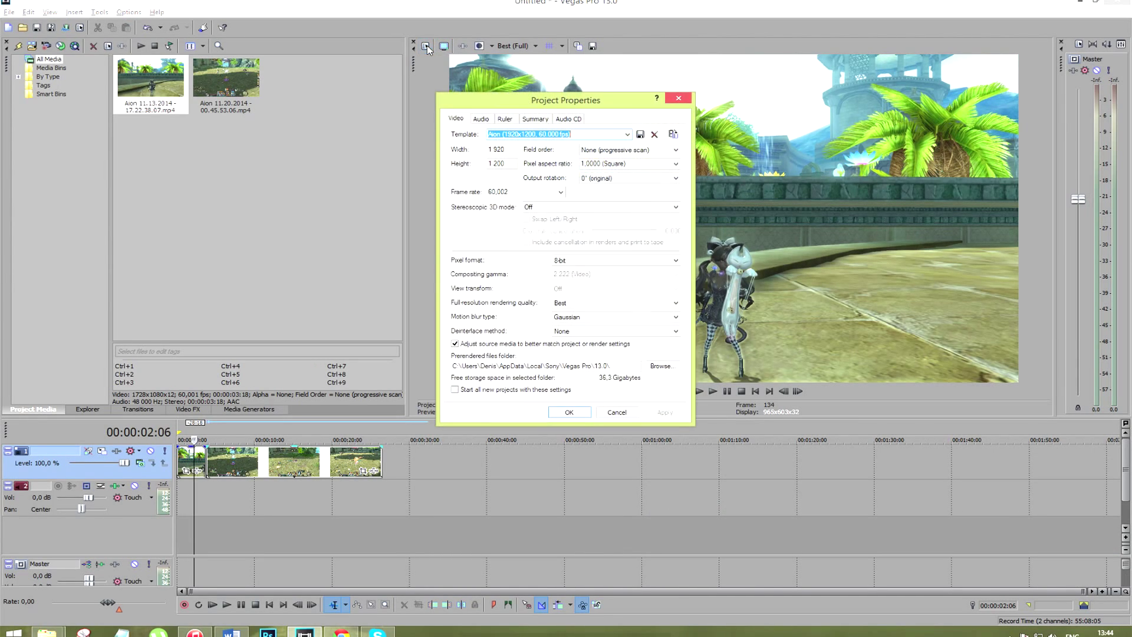
Choose the Custom 1920x1080, 60 fps template in Project Properties
click(626, 134)
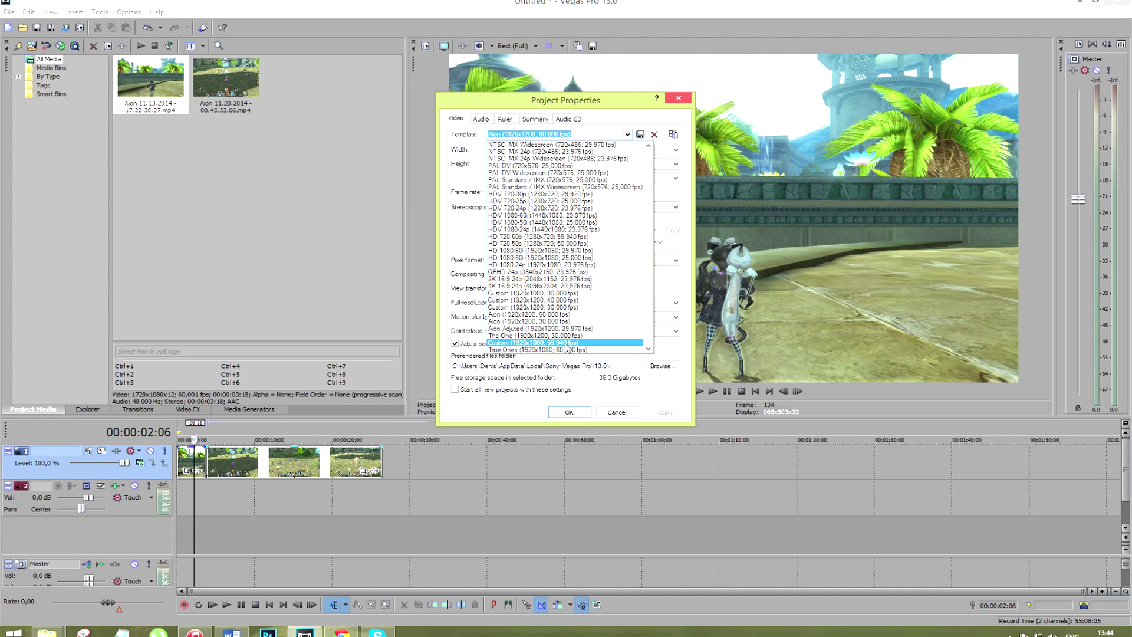
click(538, 350)
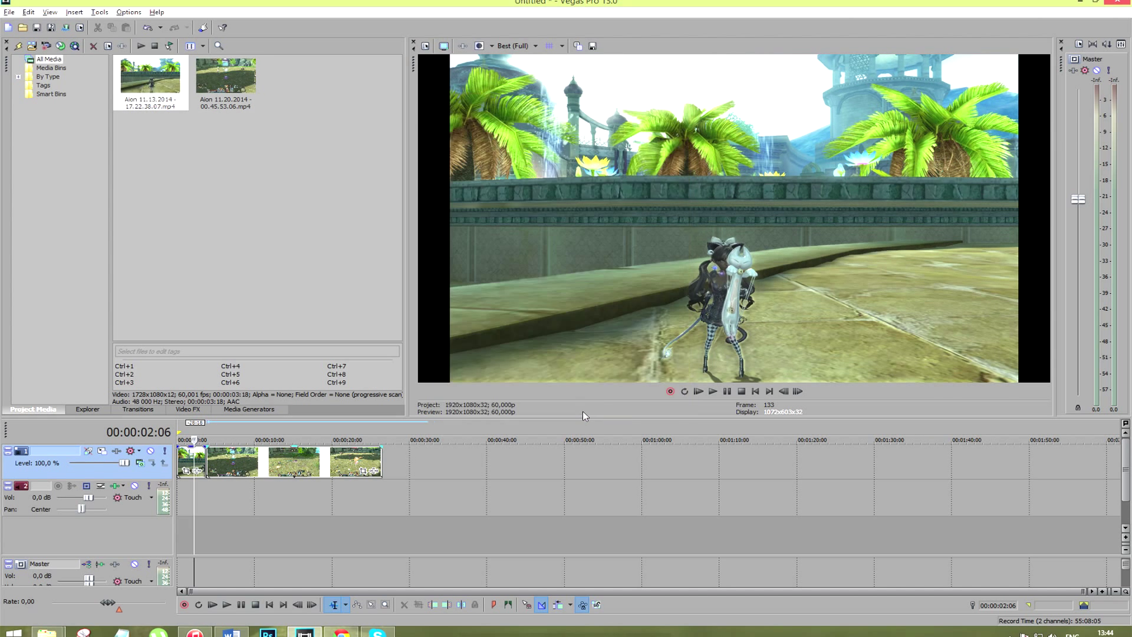
Bring up Track Motion for video Track 1 at its default full-frame 1920x1080 position
click(445, 46)
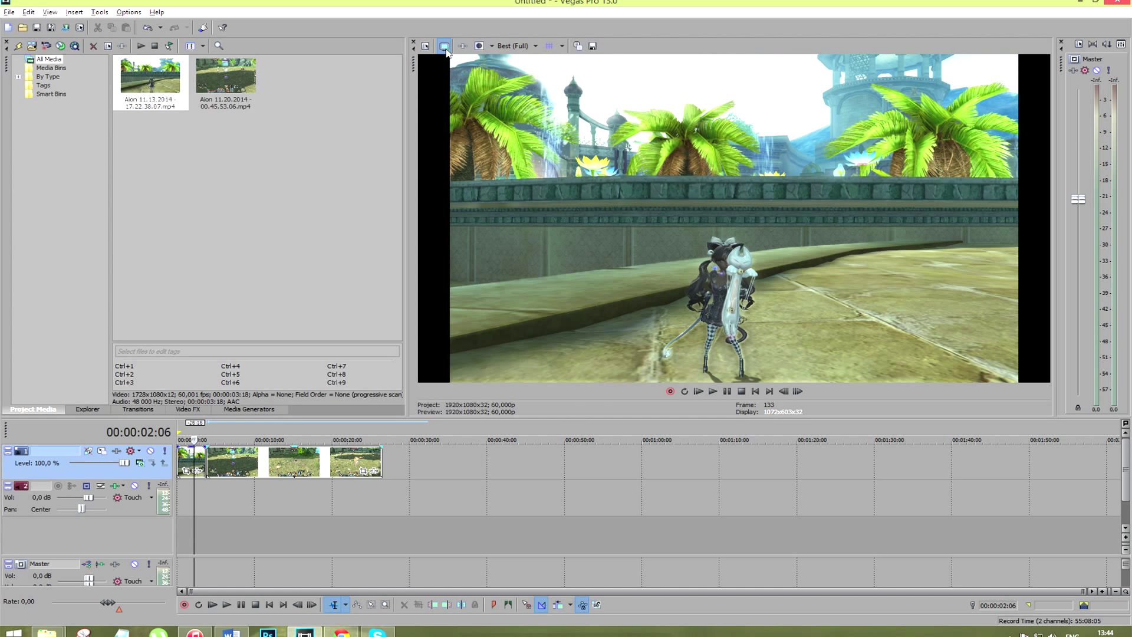
click(462, 46)
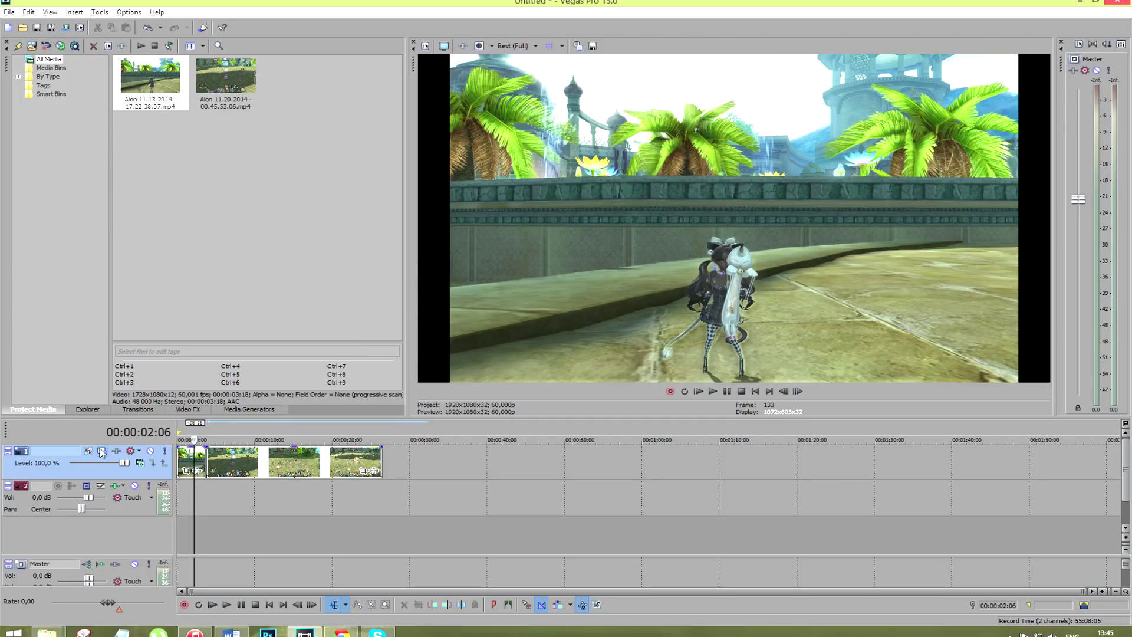
mouse_move(102, 451)
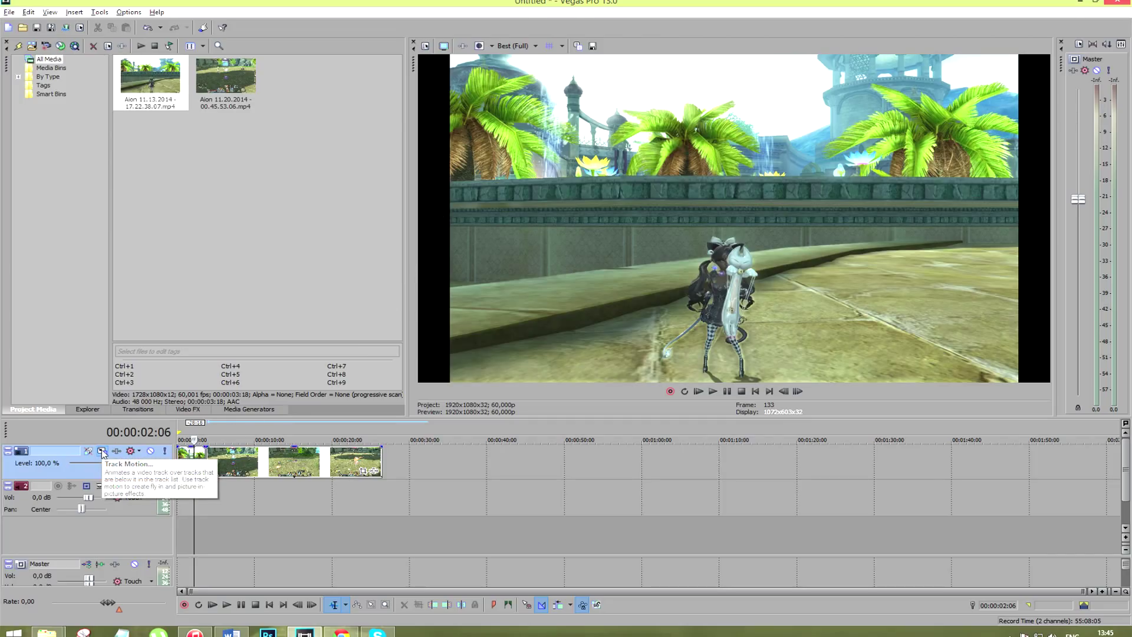
click(102, 450)
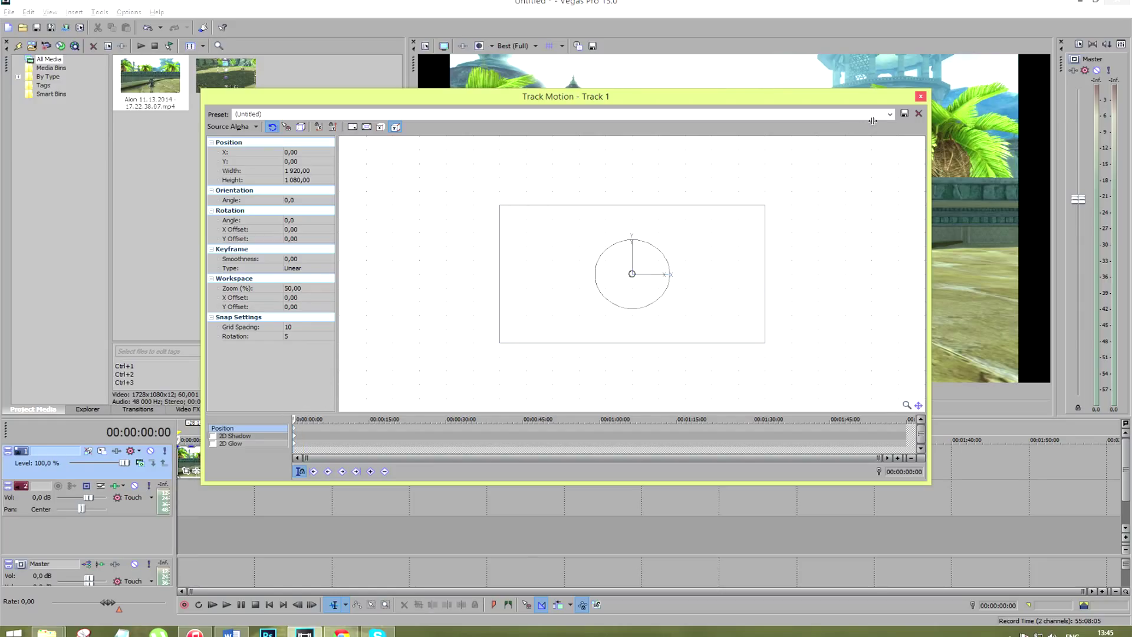
Apply the saved Track Motion preset (~2134x1108) so the gameplay fills the frame
click(889, 114)
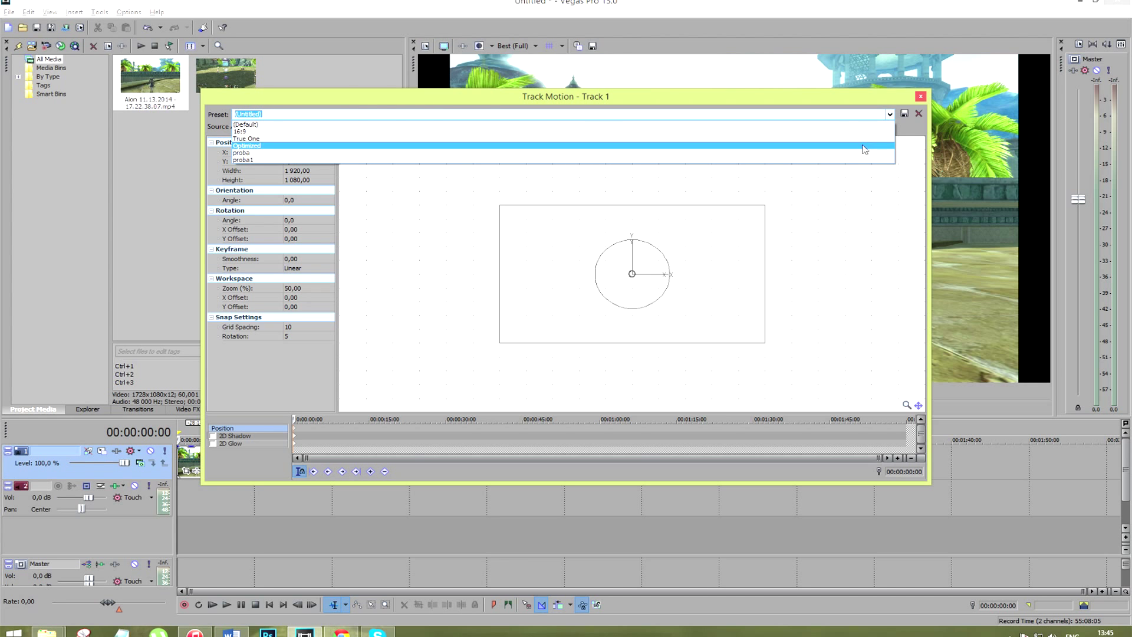
click(246, 145)
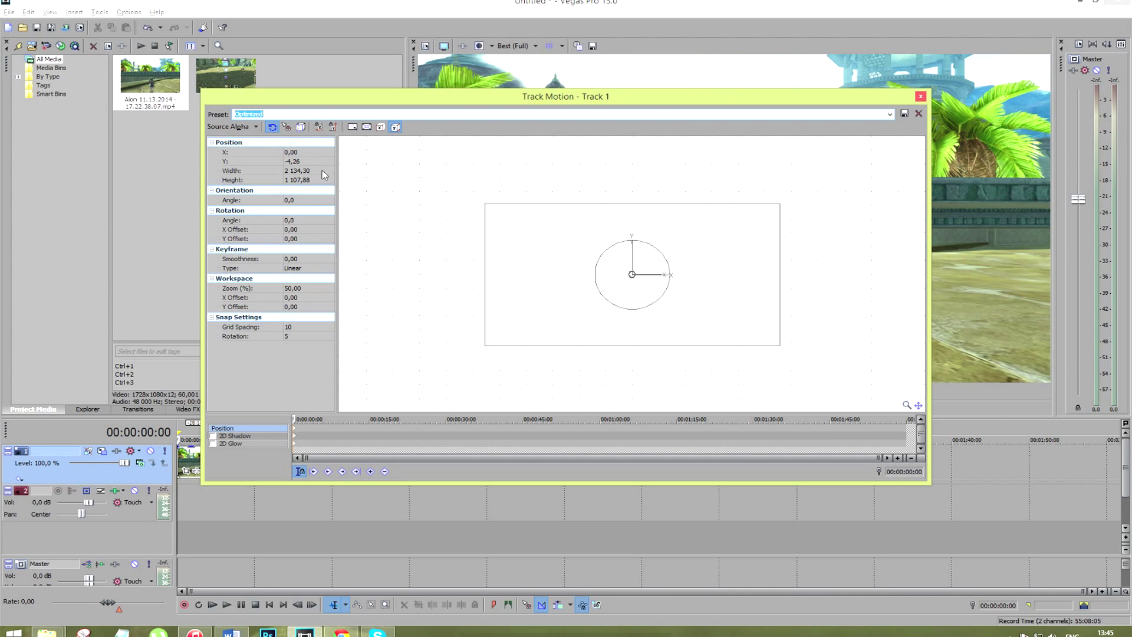
click(918, 113)
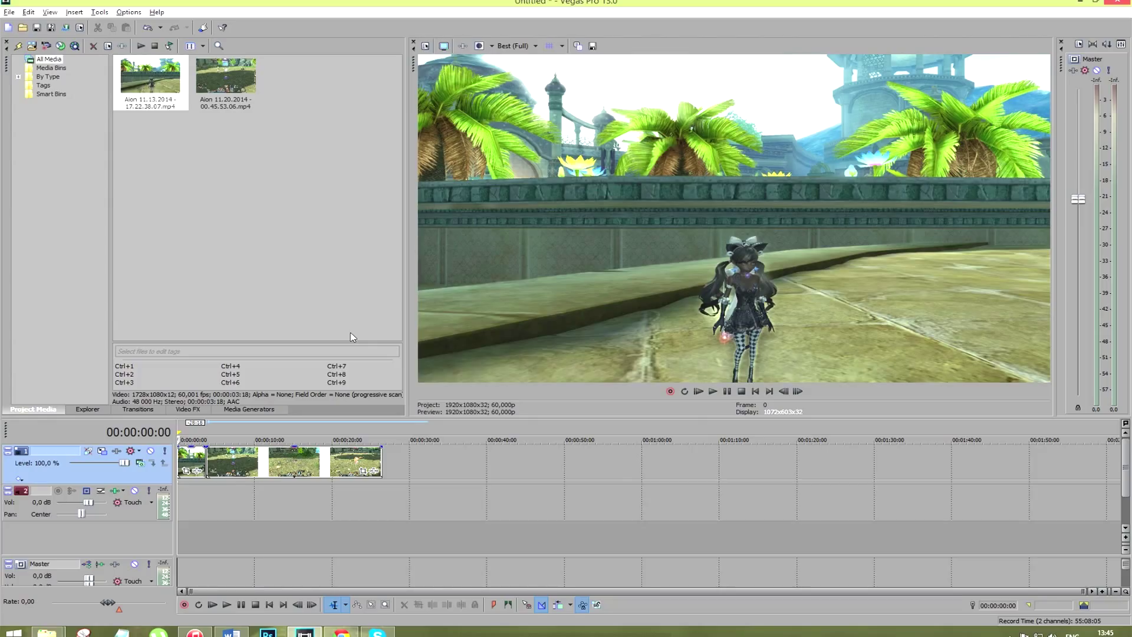
mouse_move(117, 450)
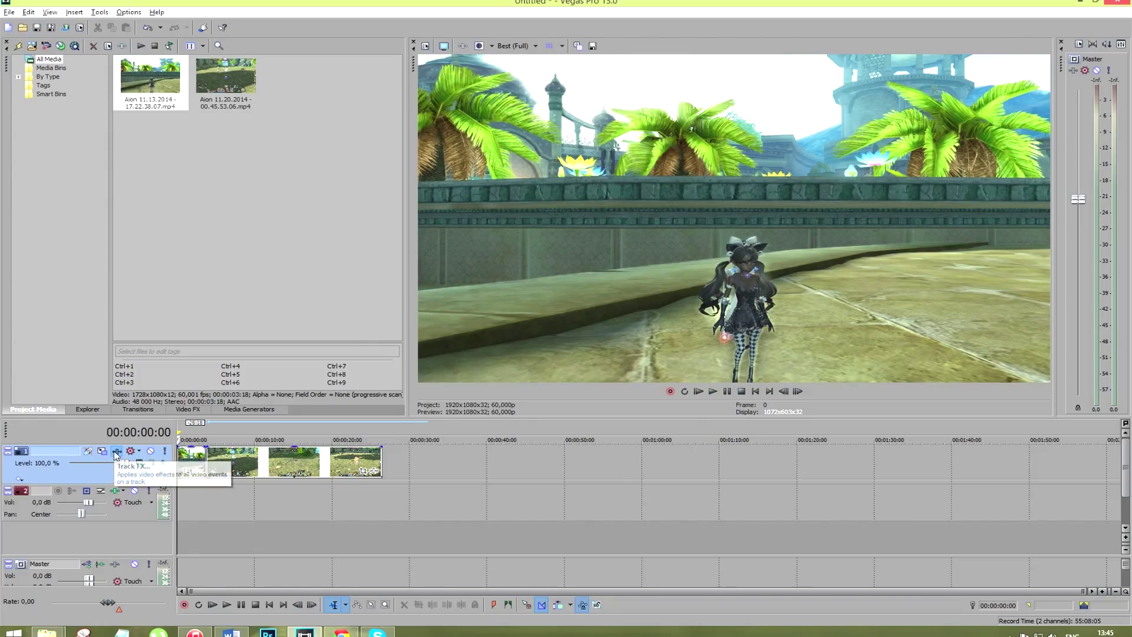
Add Sony Brightness and Contrast from Favorites to Track 1's effect chain and confirm
click(116, 451)
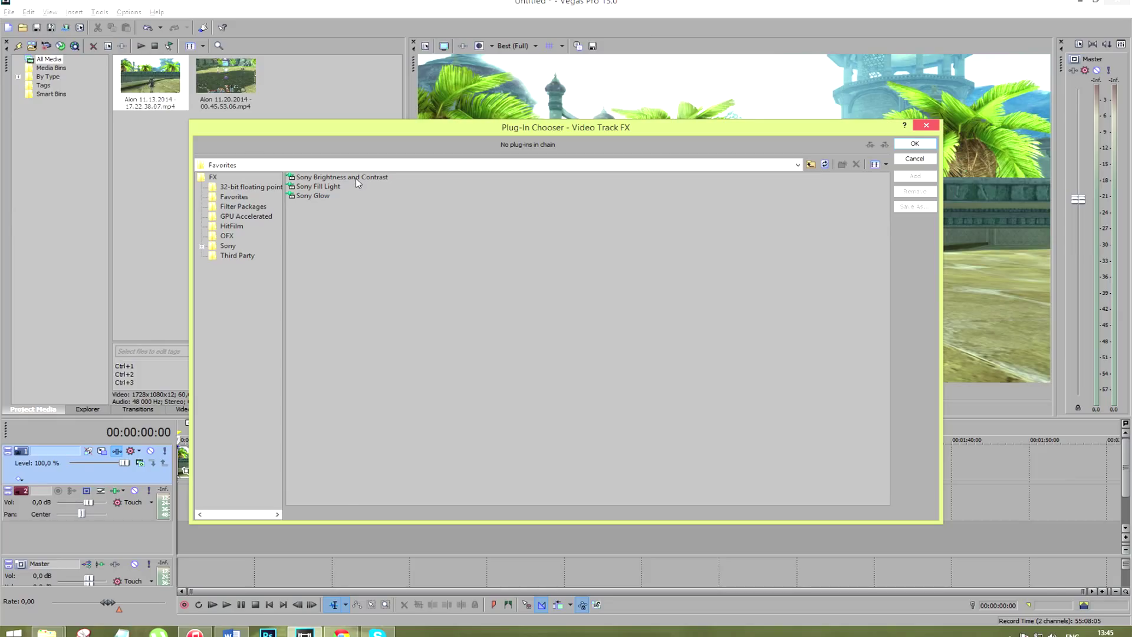
click(340, 177)
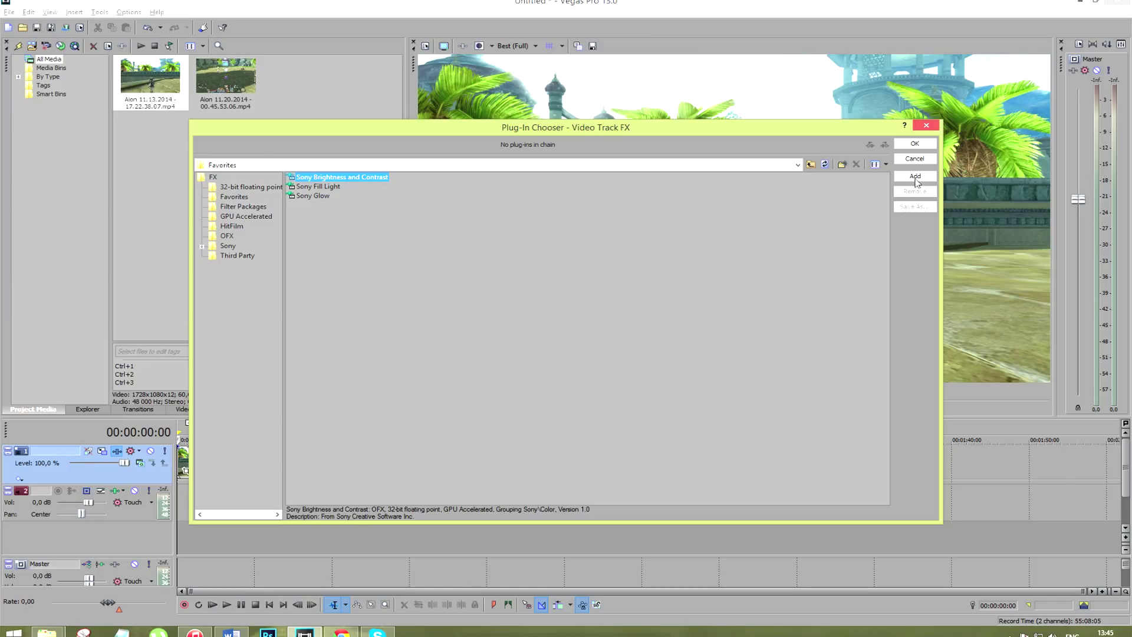
click(914, 176)
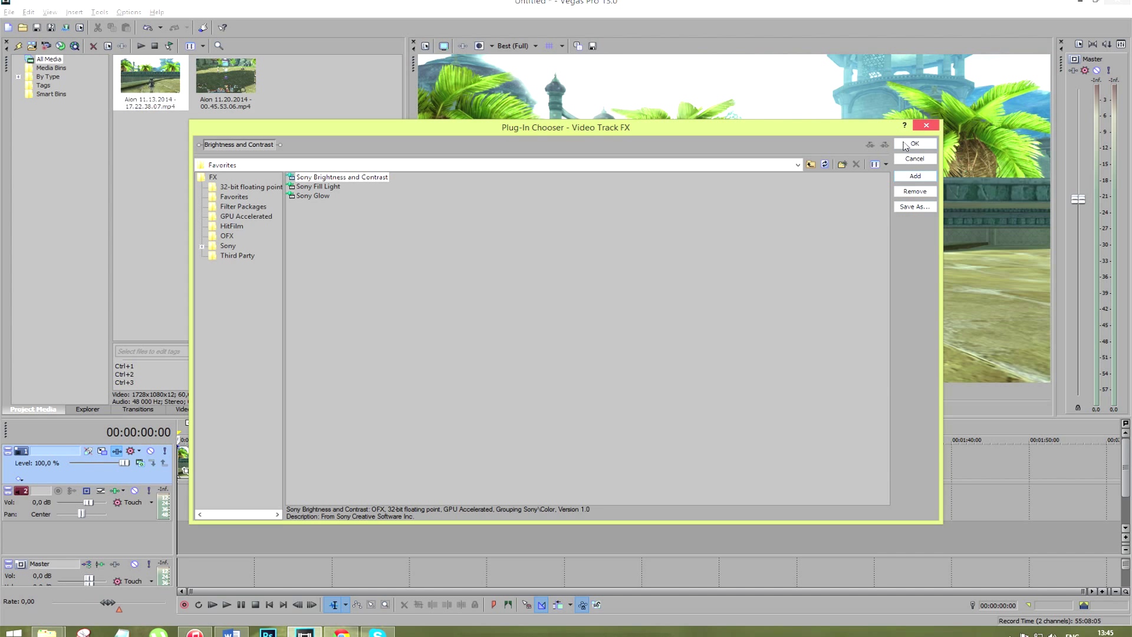
click(912, 142)
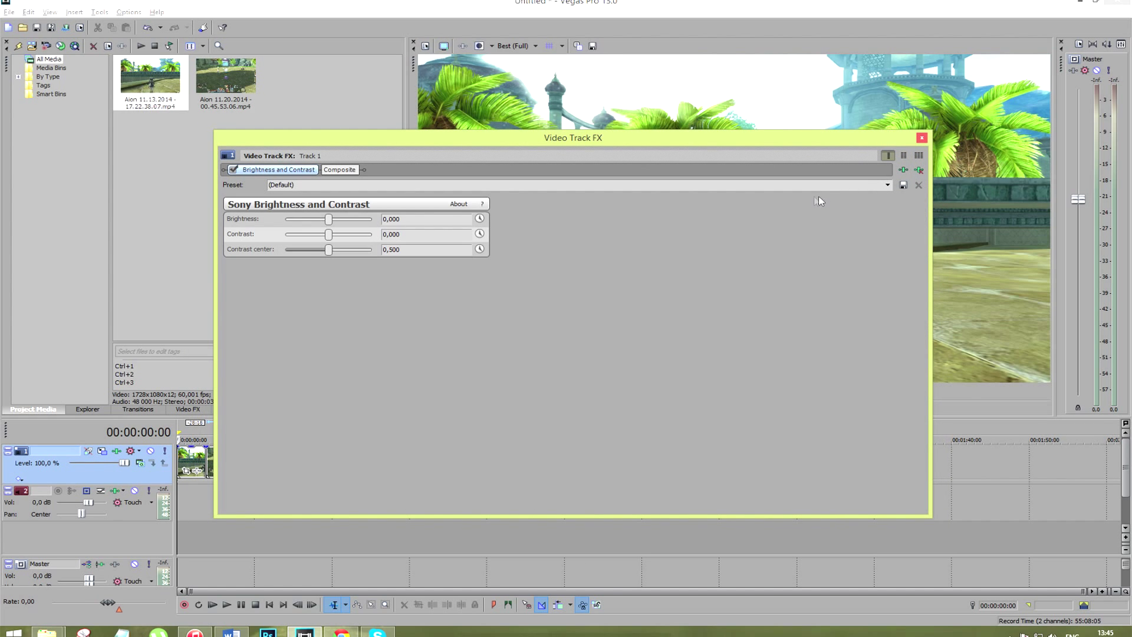
mouse_move(887, 189)
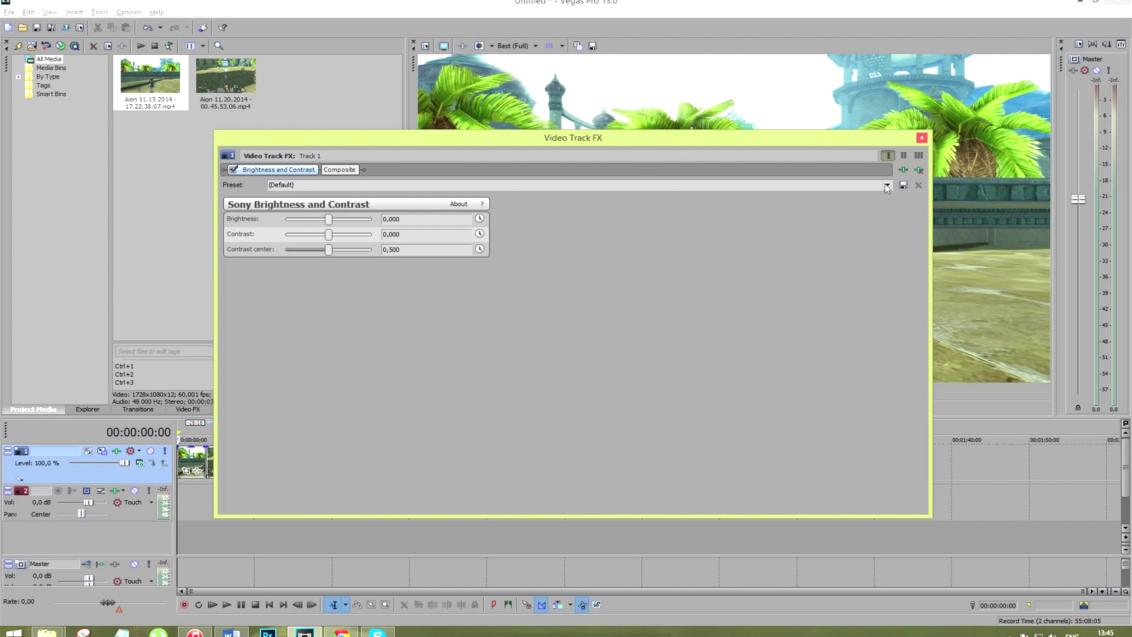
Pick a Brightness and Contrast preset for the track effect
click(886, 185)
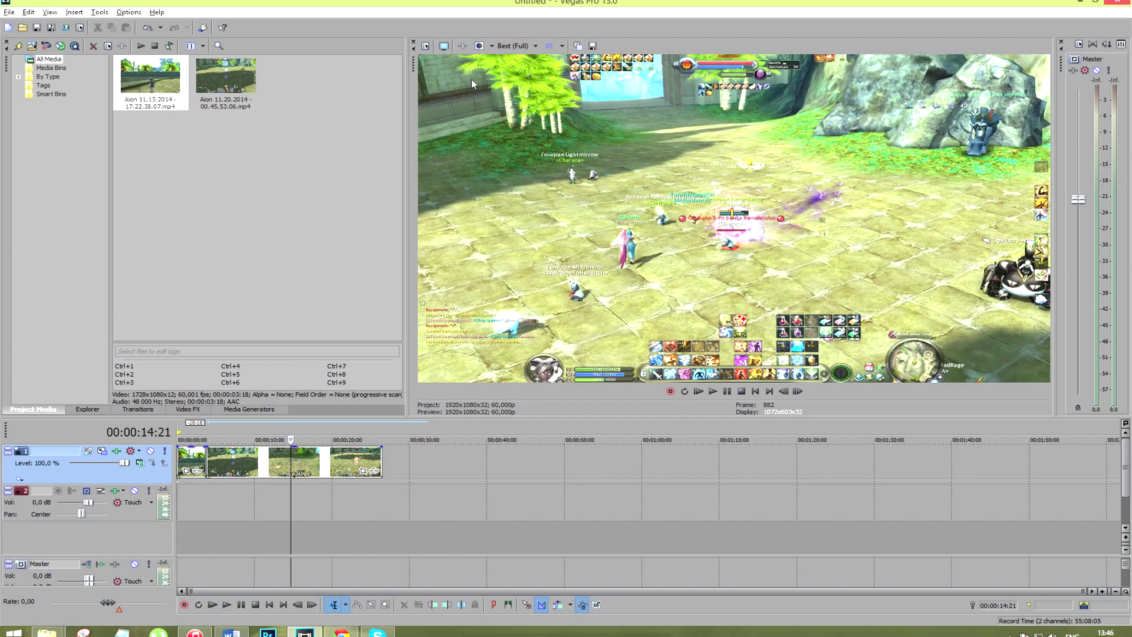
In Render As, select YouTube HD 1080p (Optimized) USING IT and bring up Customize Template
click(9, 12)
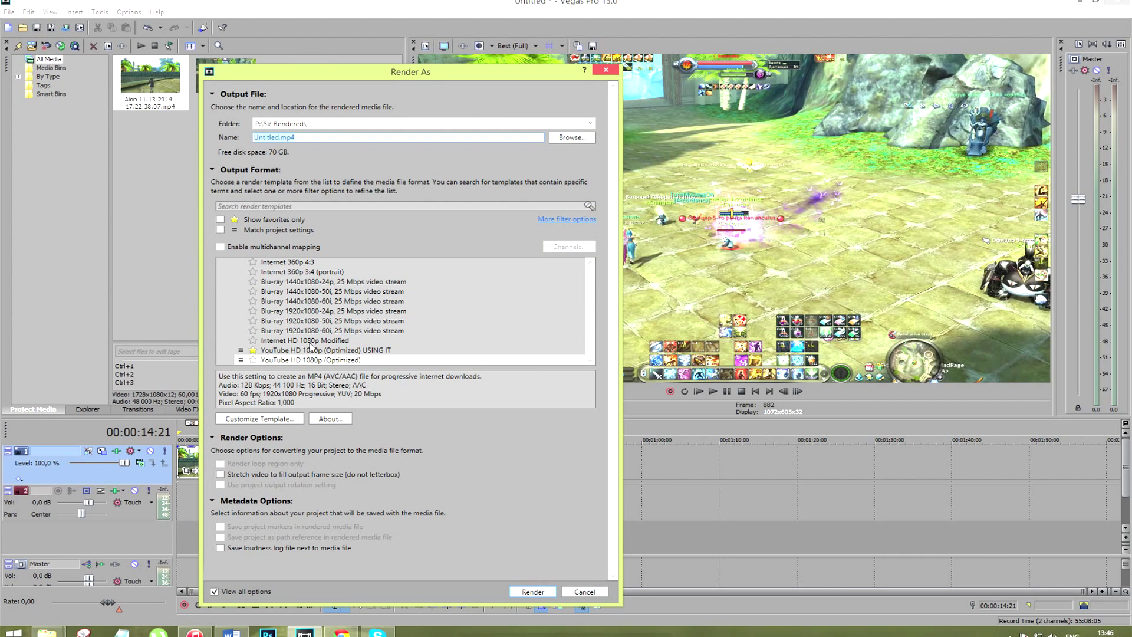
click(325, 350)
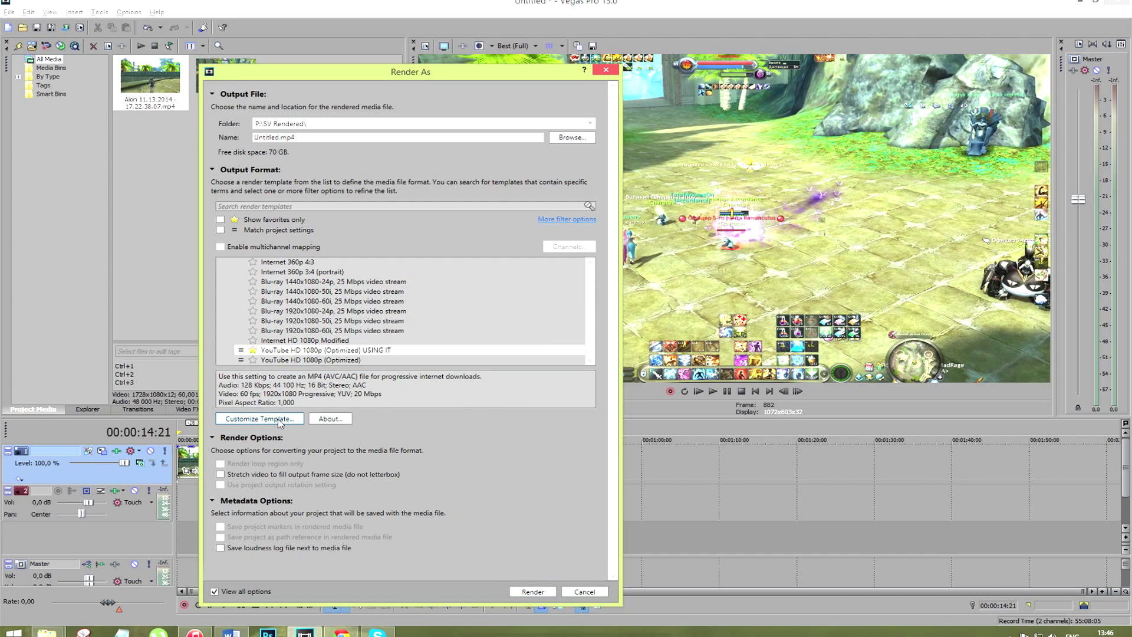
click(258, 419)
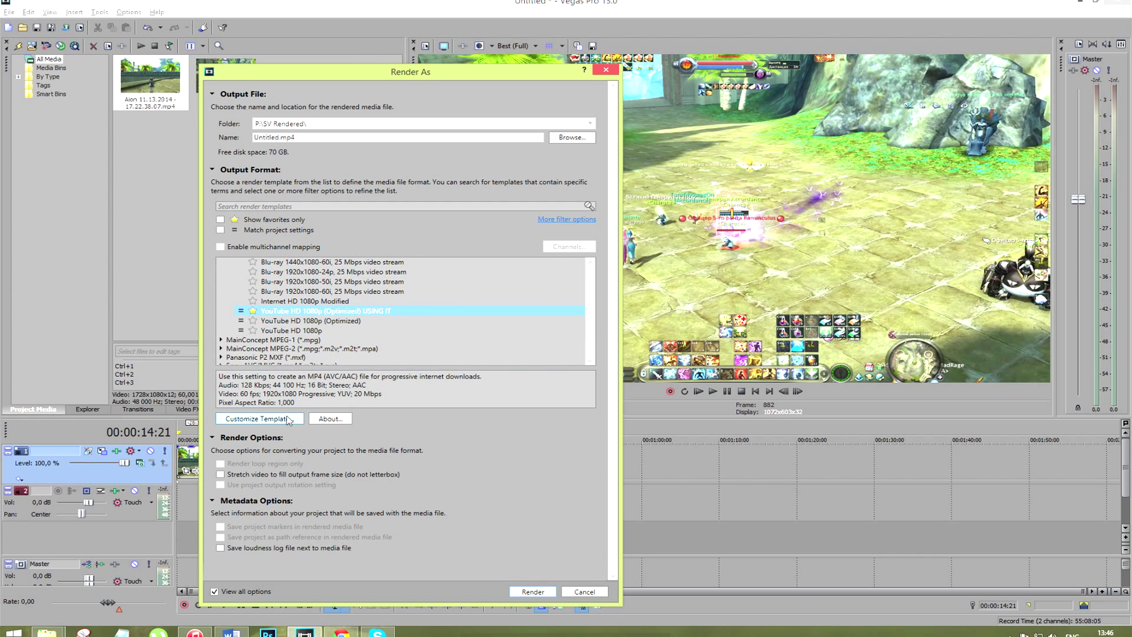
click(258, 419)
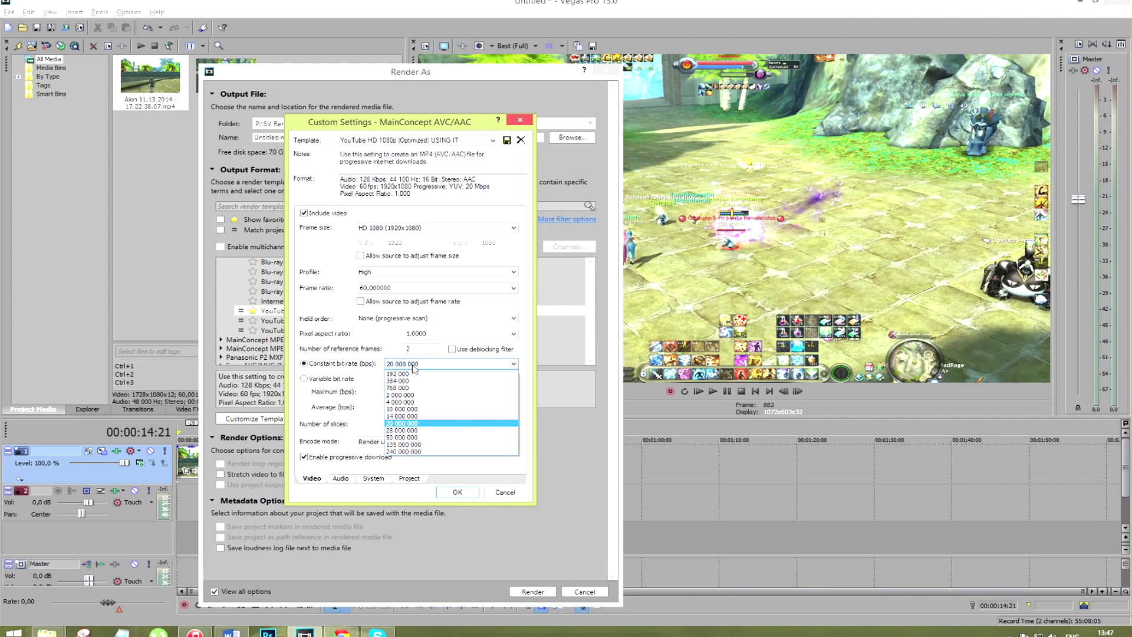
Keep bit rate 20 000 000, set CUDA encode mode, review System settings and start the render
click(403, 423)
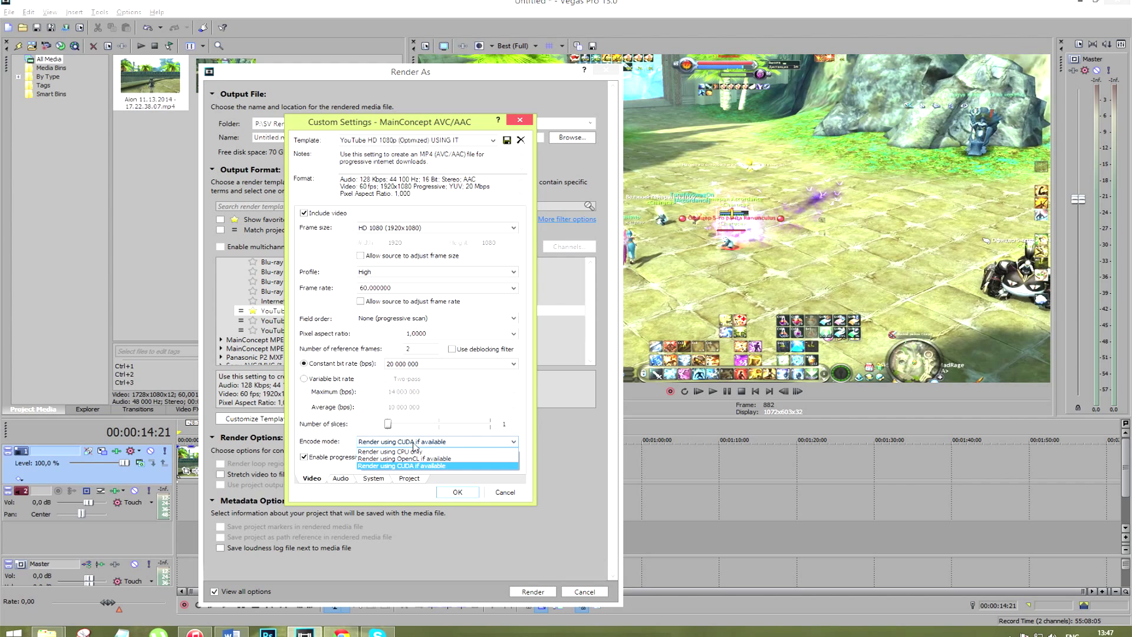
click(340, 477)
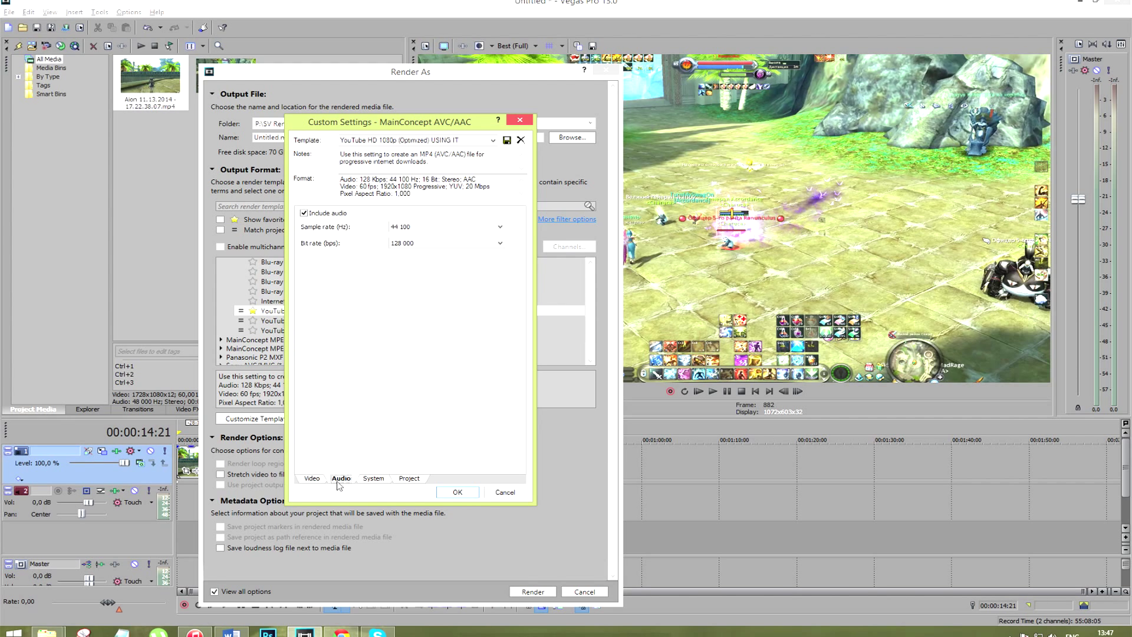
mouse_move(364, 484)
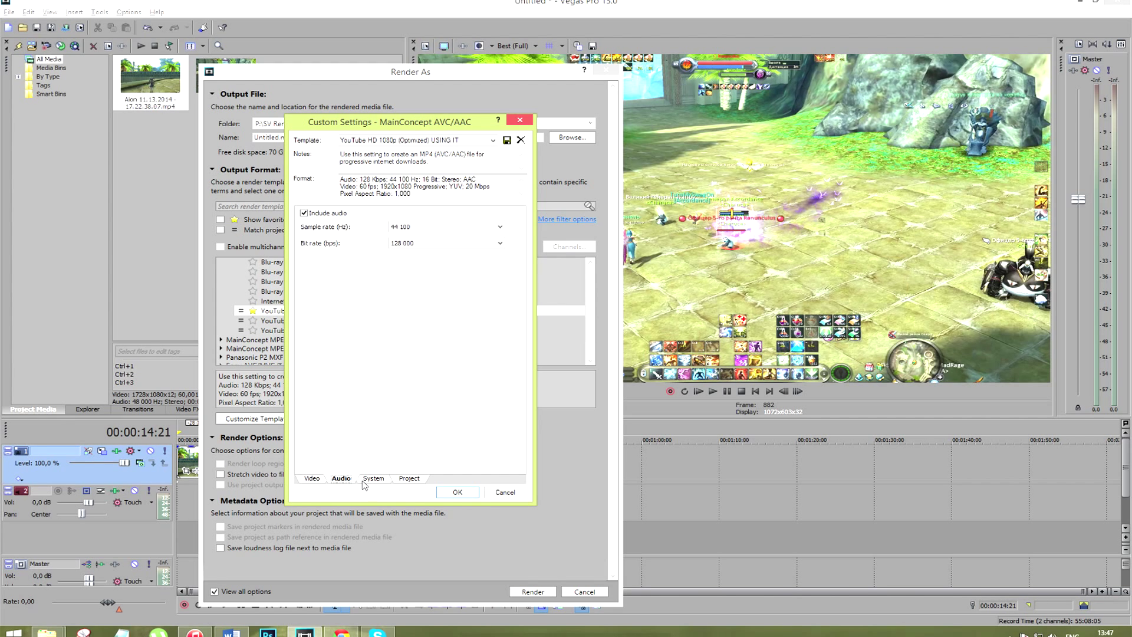
click(374, 478)
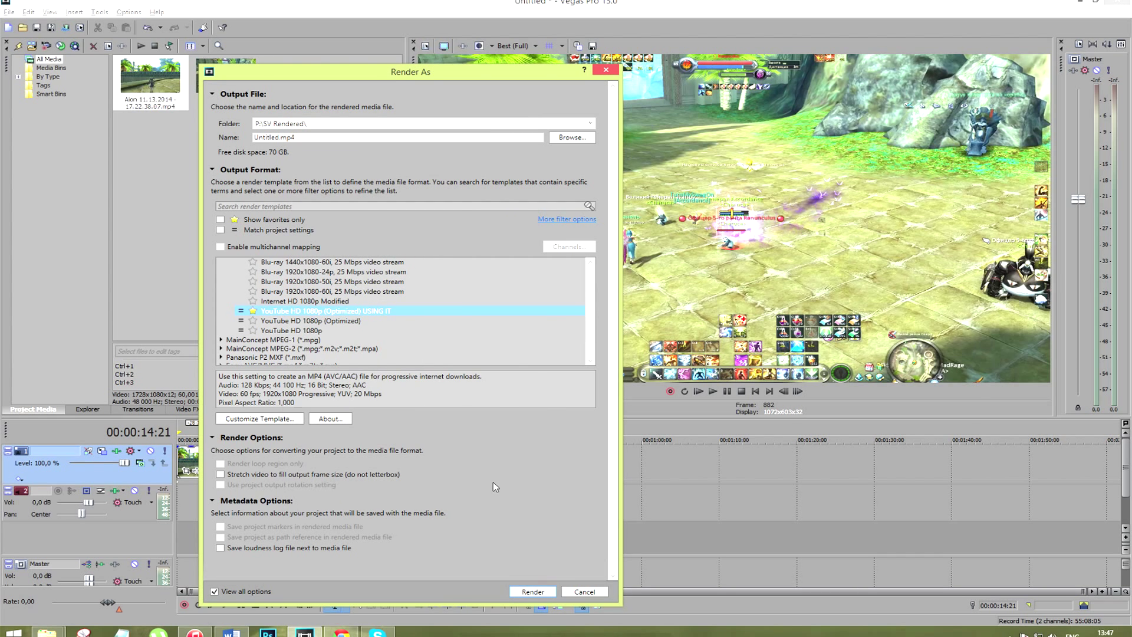
click(531, 591)
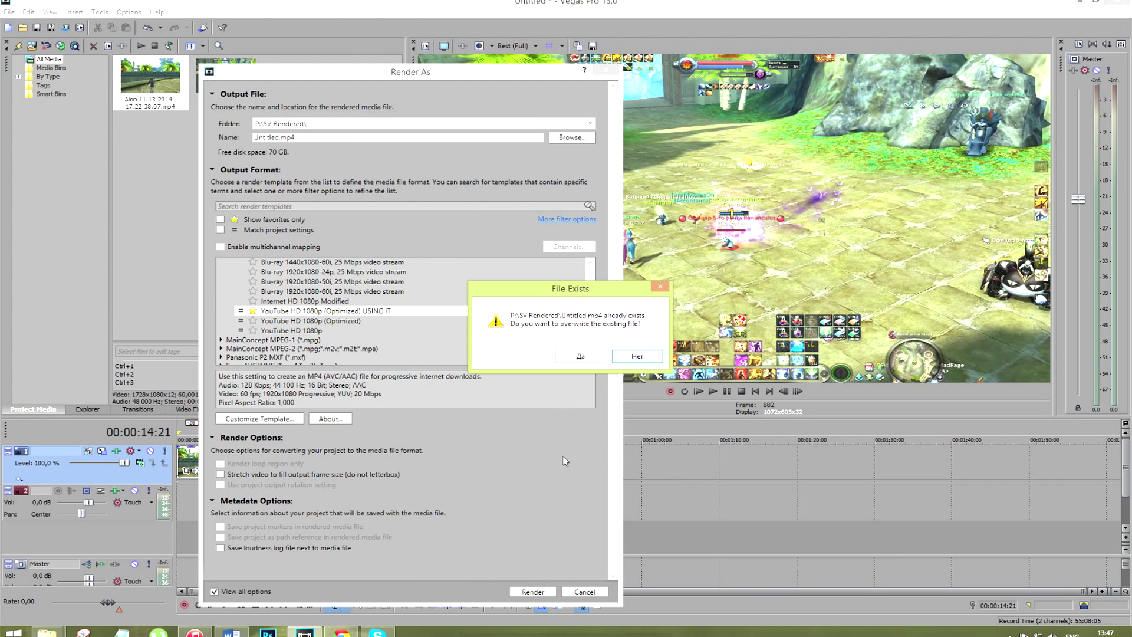